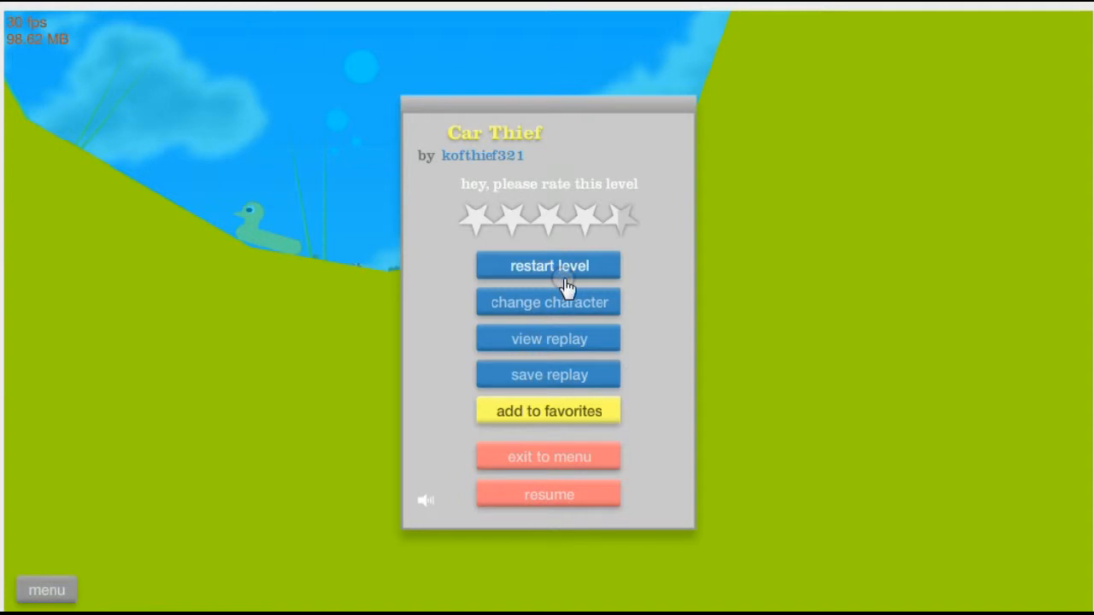
Step: Restart the Car Thief level from the pause menu after each of two failed runs
{"action": "left_click", "coordinate": [548, 265]}
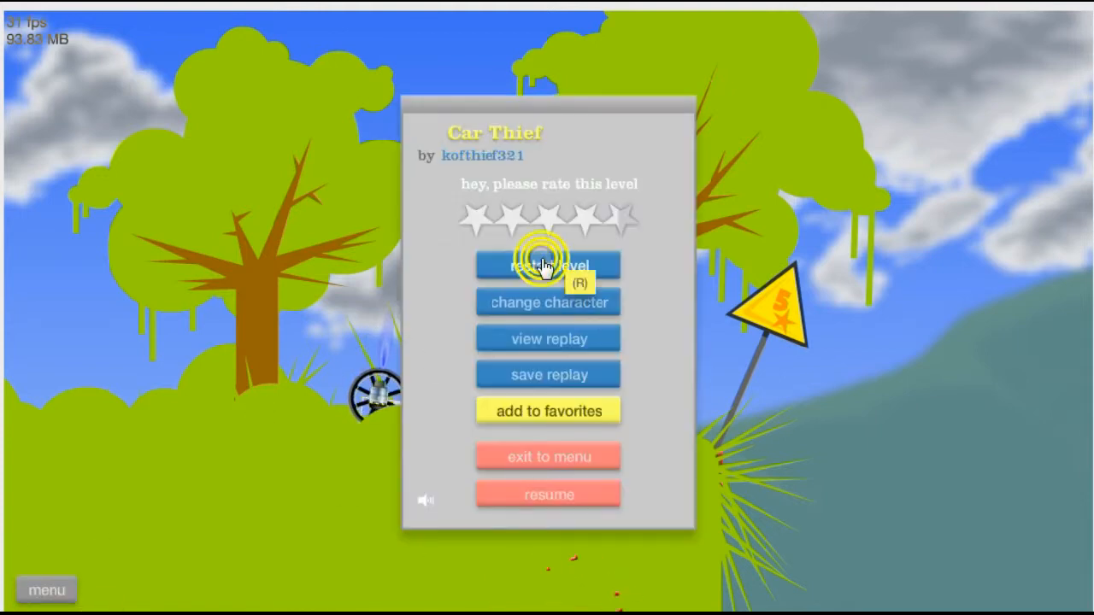
{"action": "left_click", "coordinate": [547, 265]}
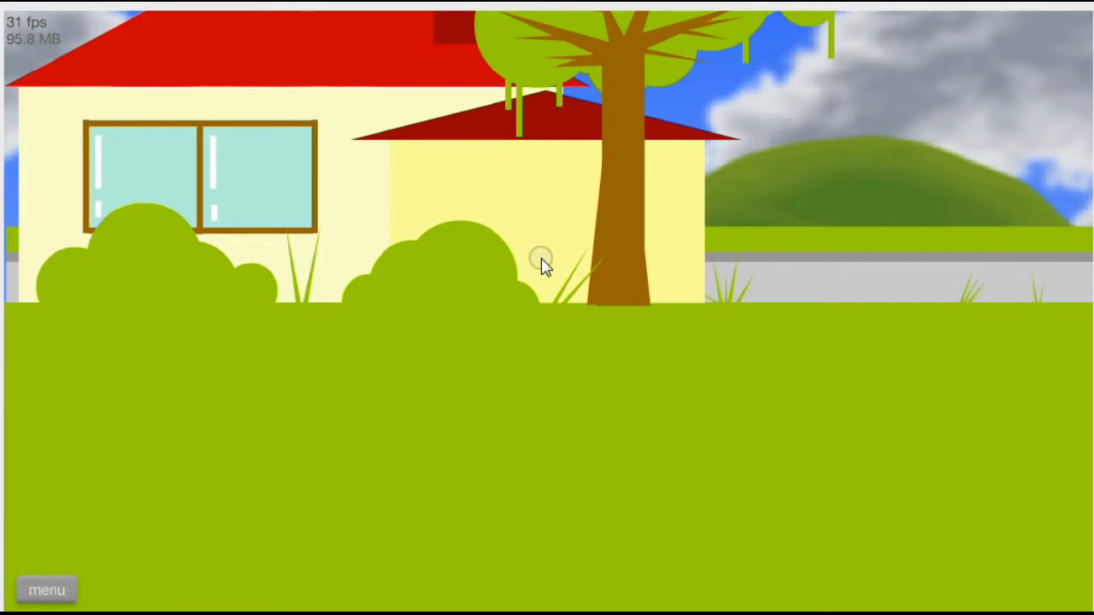